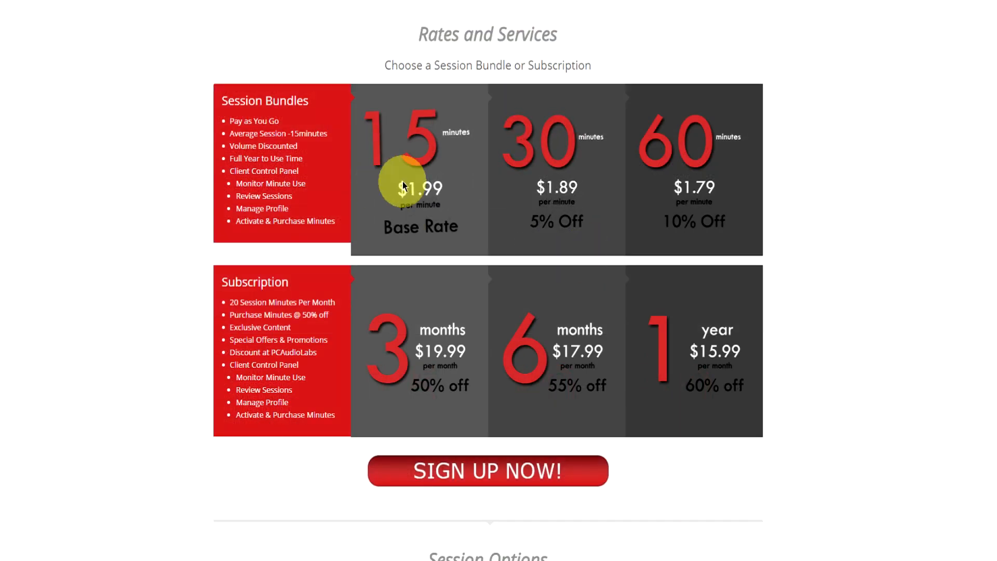
{"action": "mouse_move", "coordinate": [579, 353]}
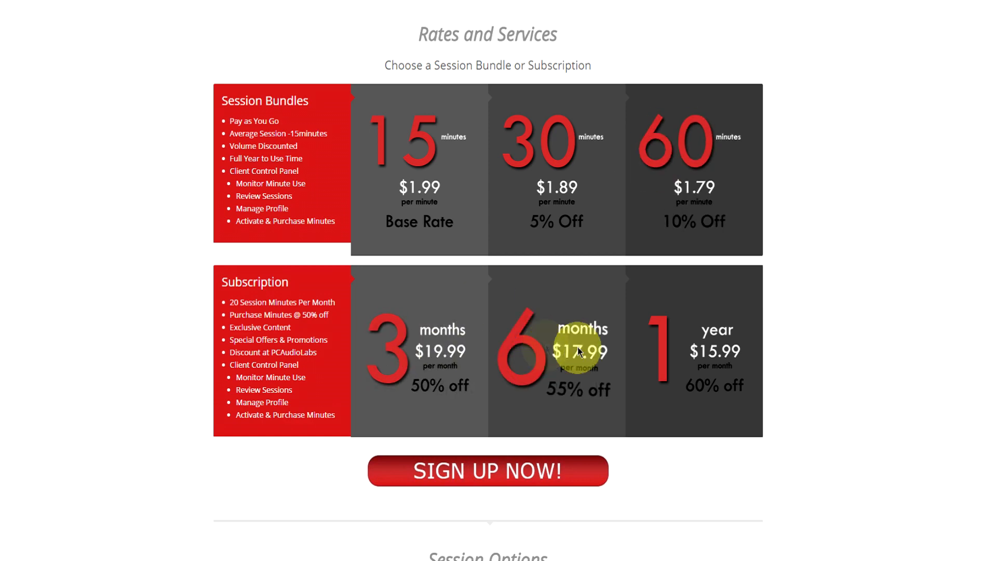